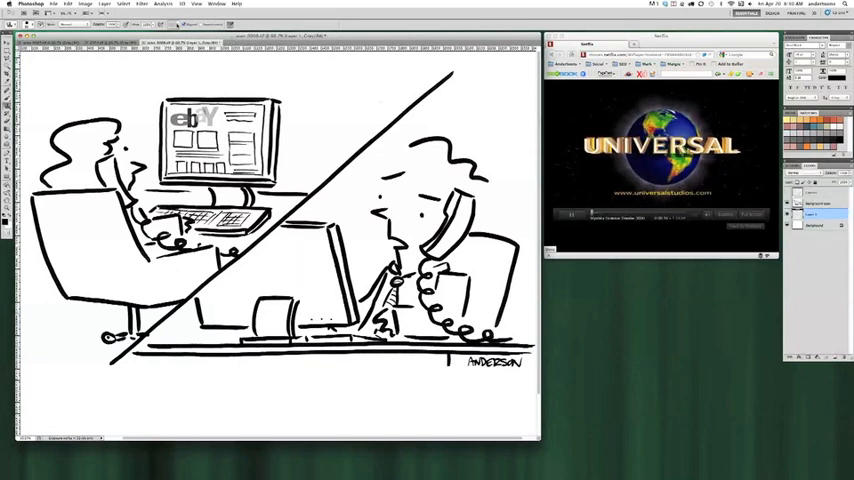
Fill the selected monitor area on the shading layer with the gray marker pattern.
click(116, 36)
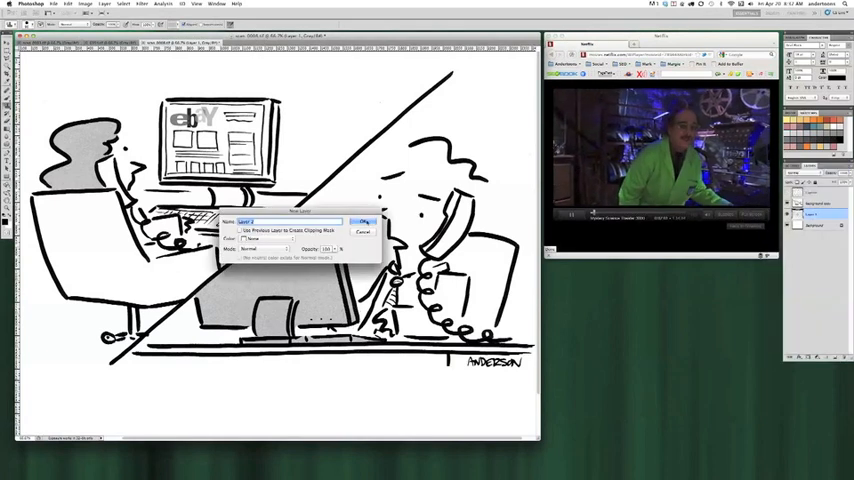
click(364, 220)
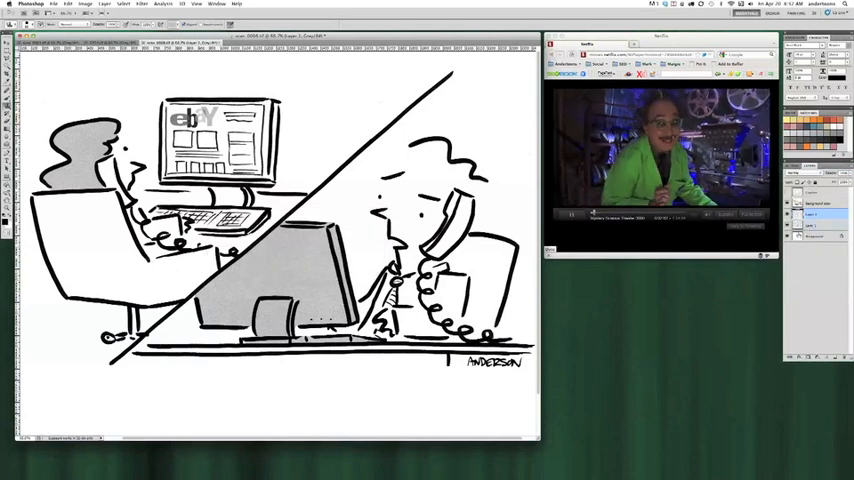